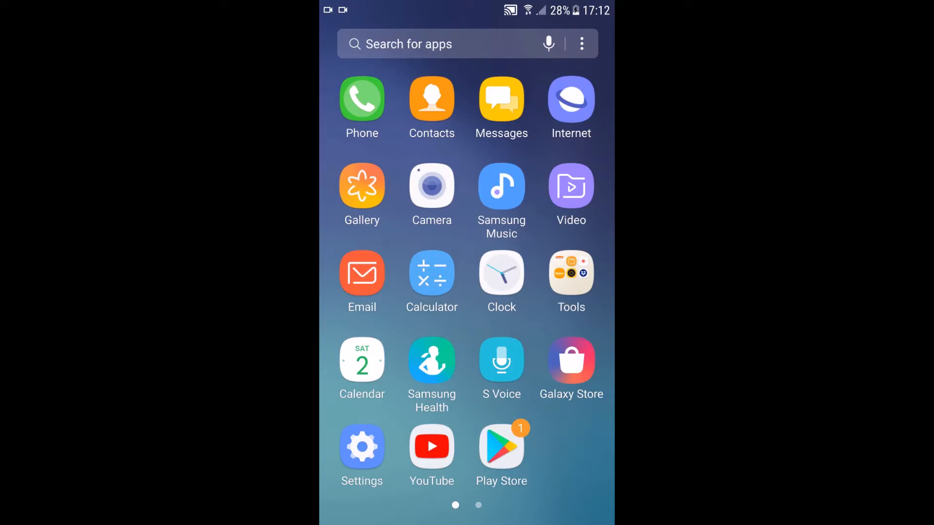
Step: Launch Messages and open the 'Anne and 4 others' group conversation
{"action": "left_click", "coordinate": [500, 99]}
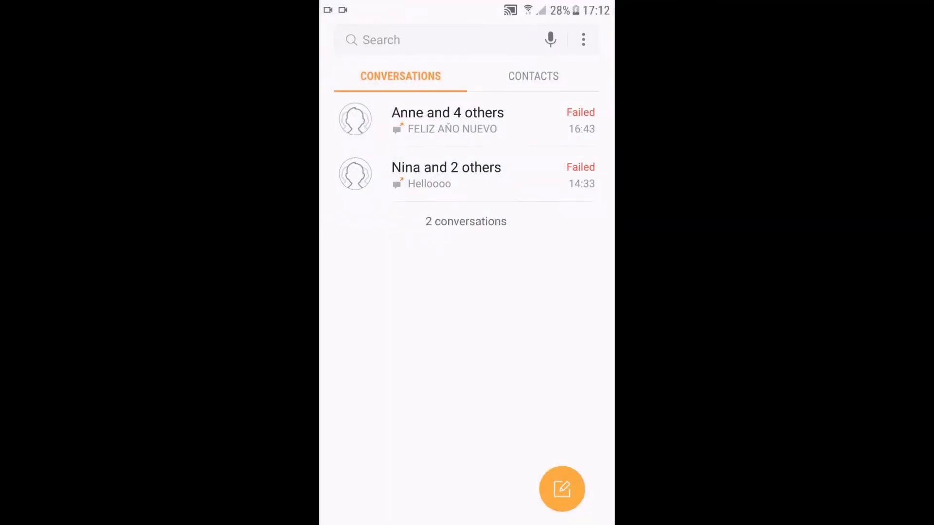
{"action": "left_click", "coordinate": [446, 119]}
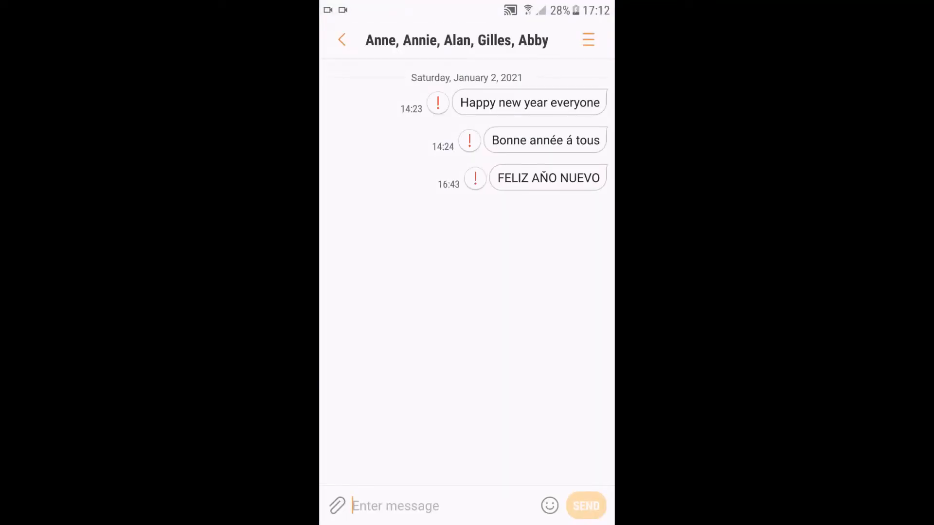
{"action": "left_click", "coordinate": [529, 102]}
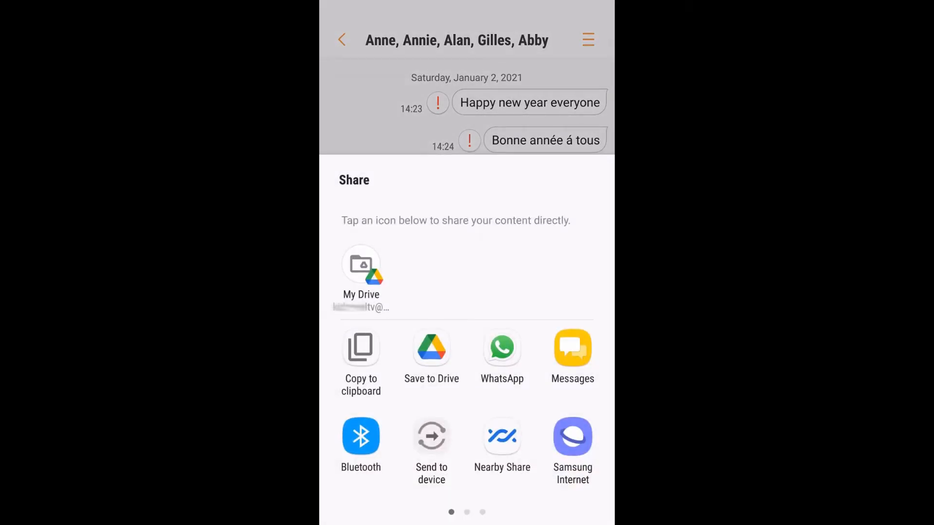
{"action": "scroll", "scroll_direction": "left", "scroll_amount": 3}
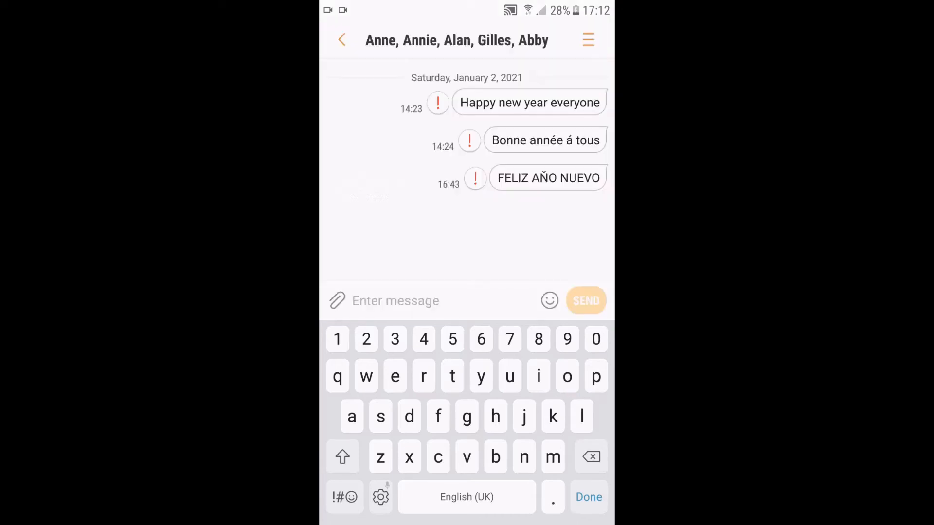
Step: Dismiss the keyboard and go Home to the app screen
{"action": "left_click", "coordinate": [344, 458]}
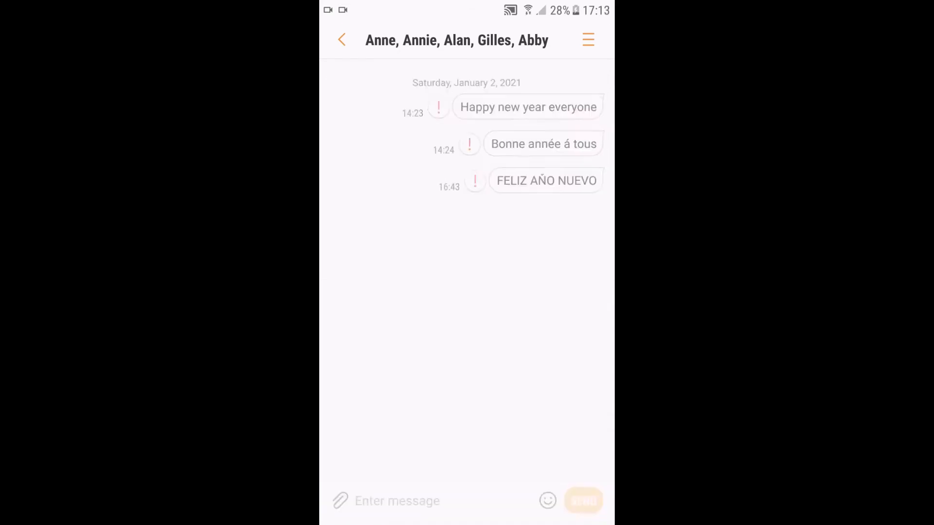
{"action": "left_click", "coordinate": [341, 39]}
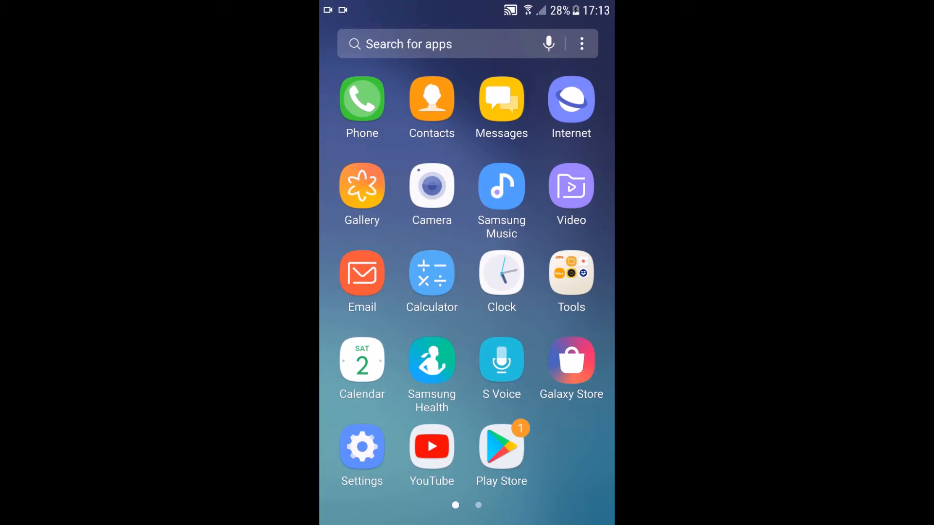
Step: Share the 'Happy new year everyone' message via Save to Drive
{"action": "scroll", "scroll_direction": "left", "scroll_amount": 3}
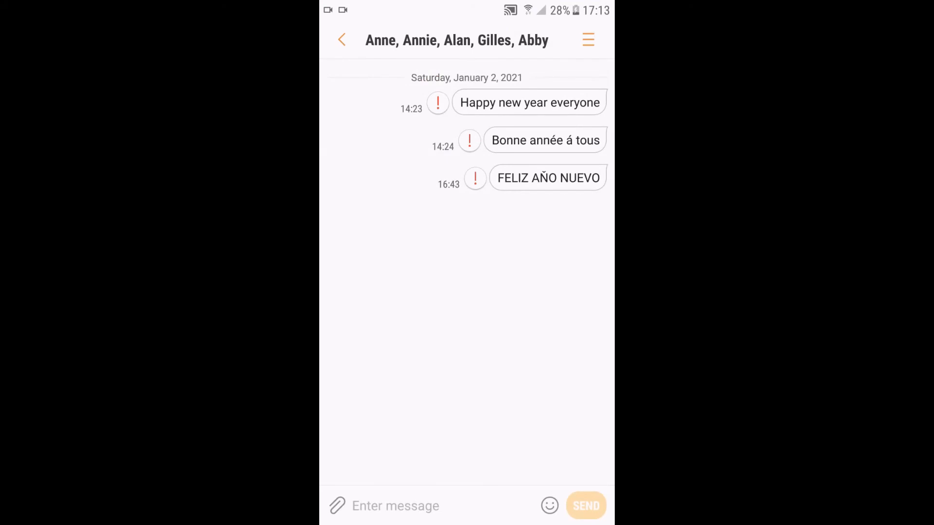
{"action": "left_click", "coordinate": [529, 102]}
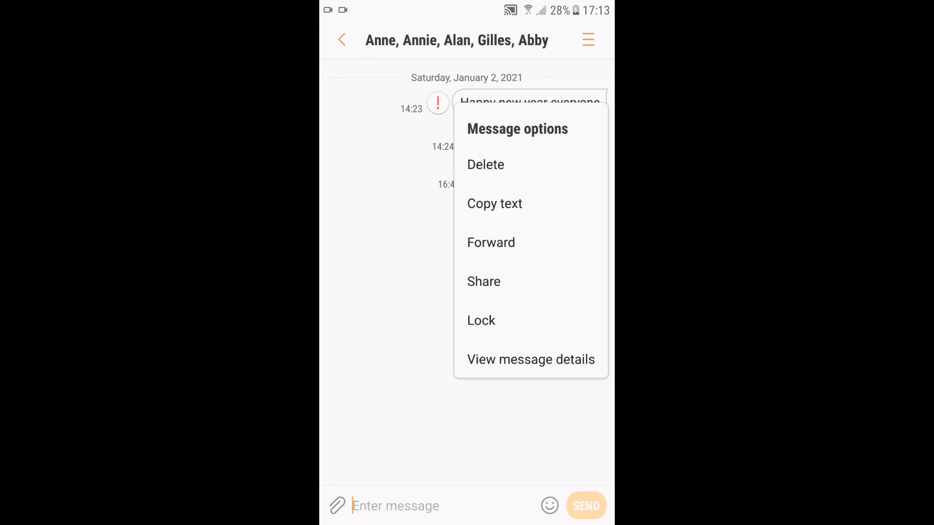
{"action": "left_click", "coordinate": [484, 281]}
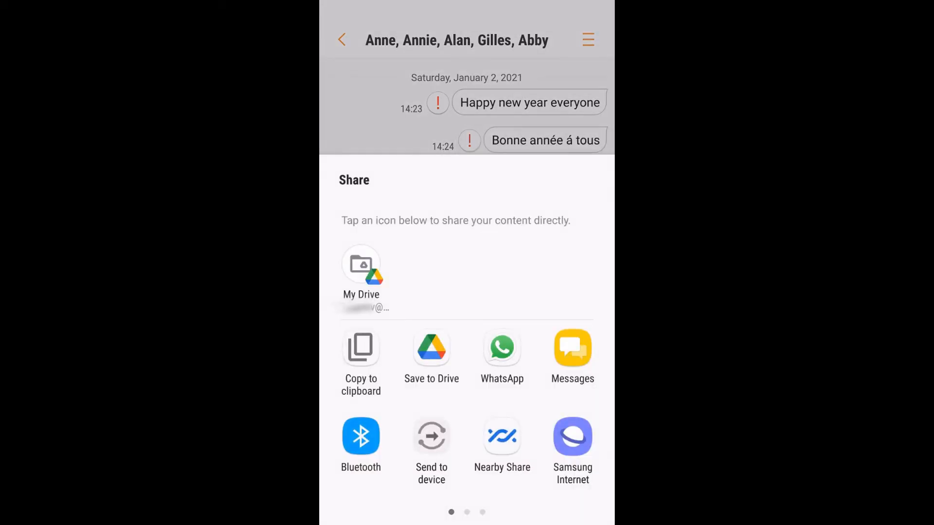
{"action": "left_click", "coordinate": [432, 347]}
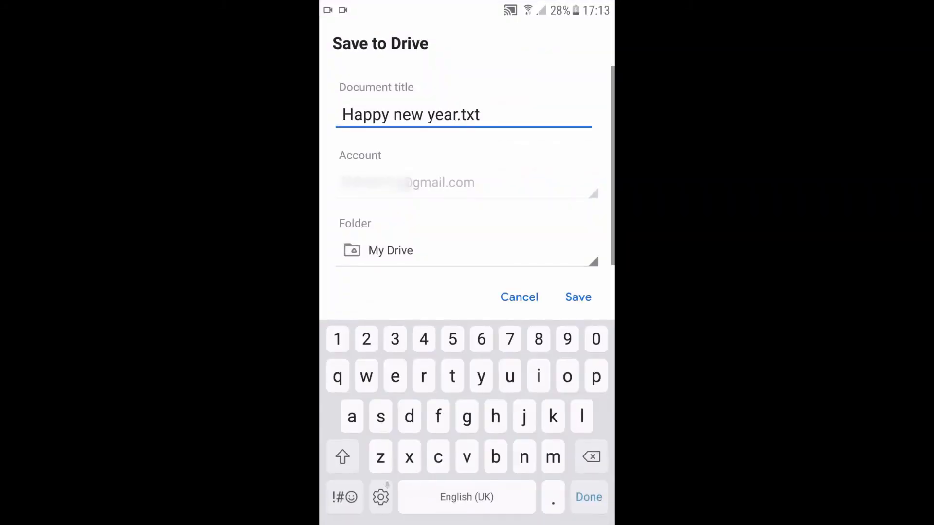